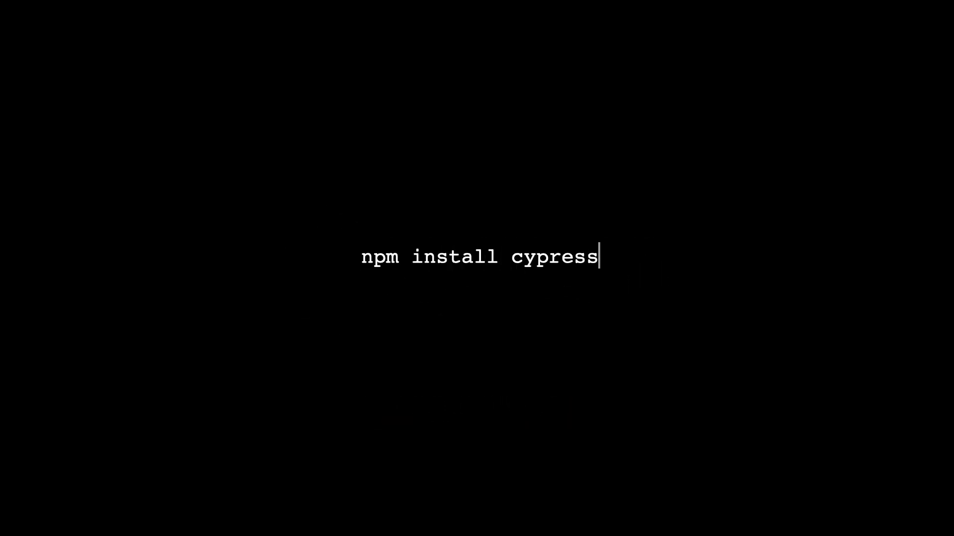
Launch Cypress with npx cypress open and switch to the Chrome sign-up page
type("npx cypress open")
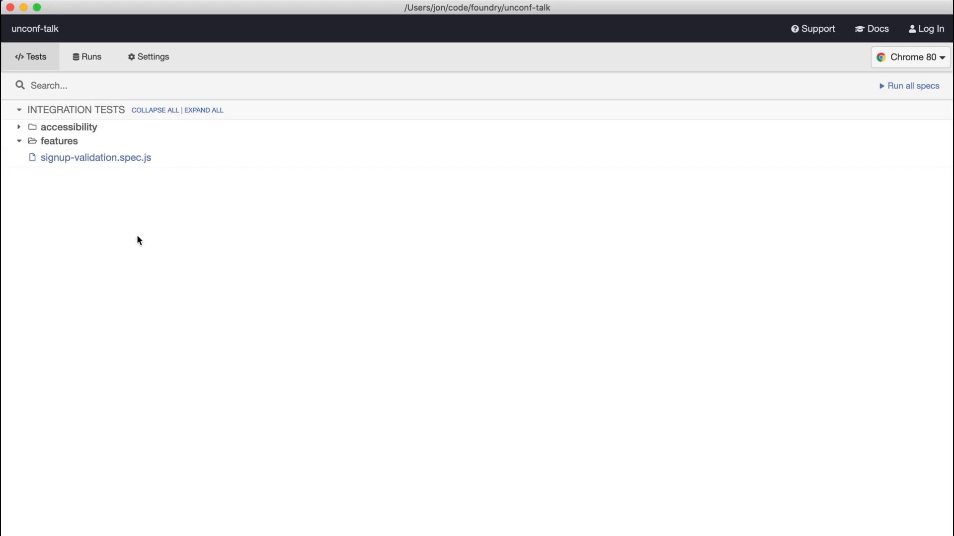
mouse_move(791, 149)
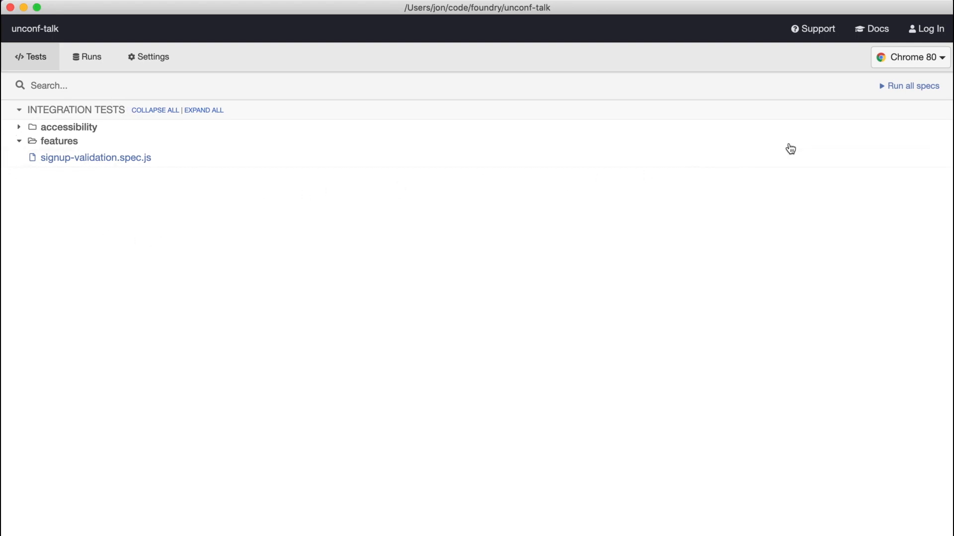
mouse_move(910, 57)
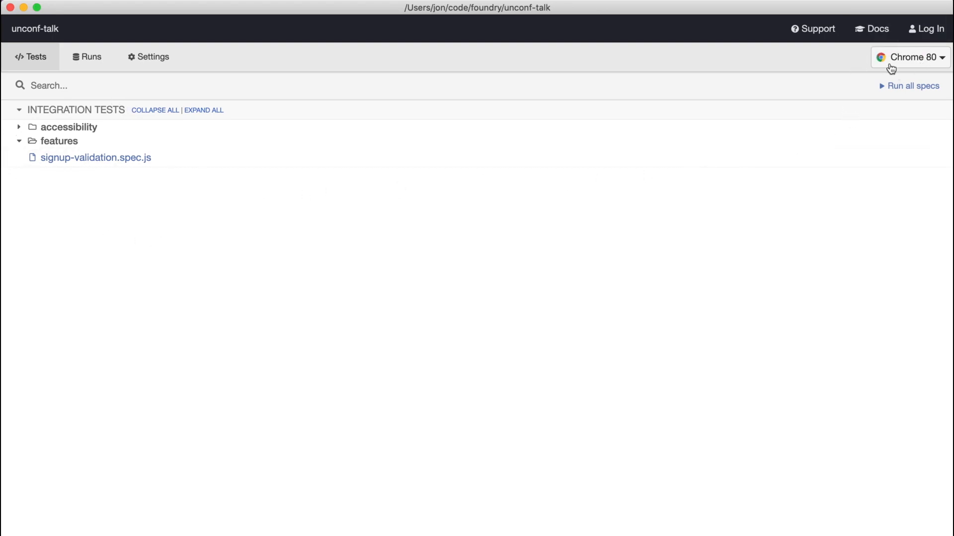
left_click(910, 58)
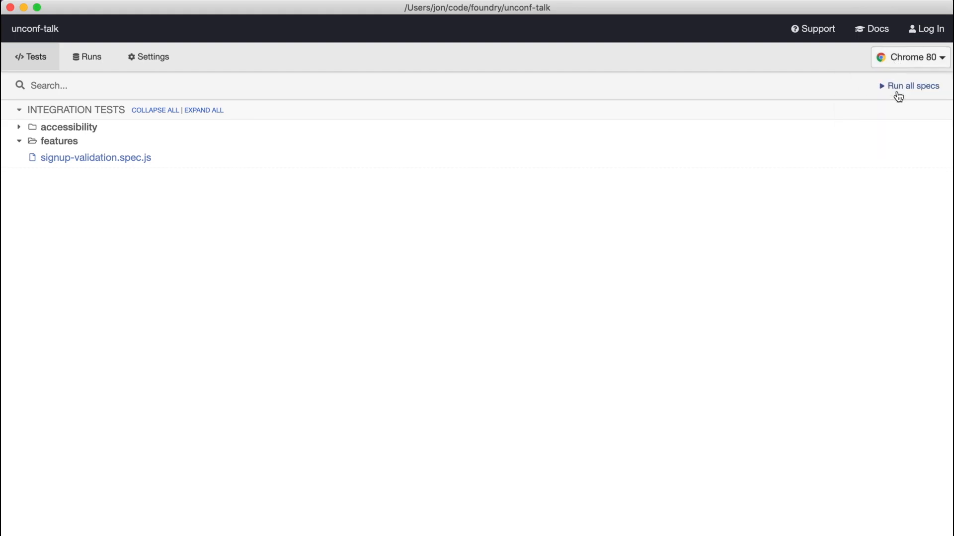
mouse_move(895, 105)
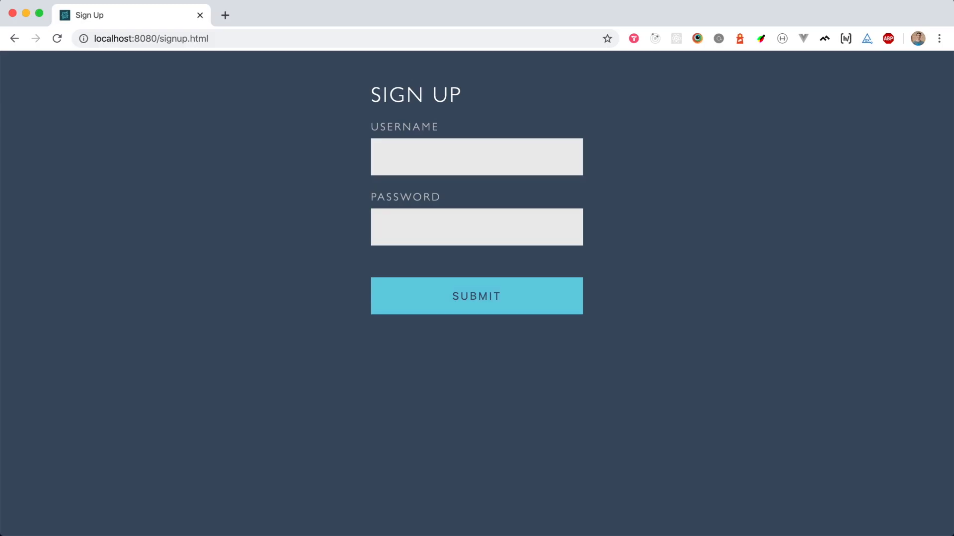
Submit the empty sign-up form to show errors, then resubmit with username and password filled
left_click(477, 157)
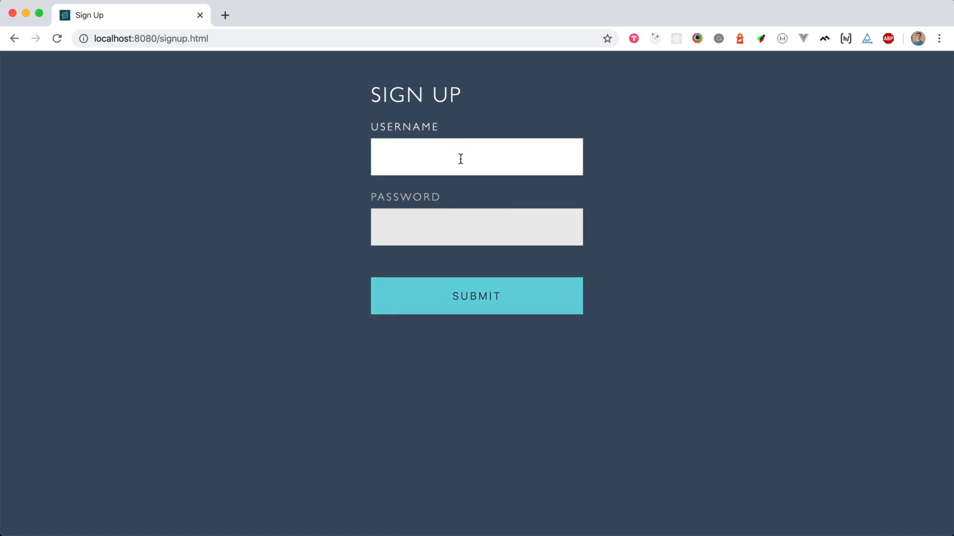
left_click(476, 227)
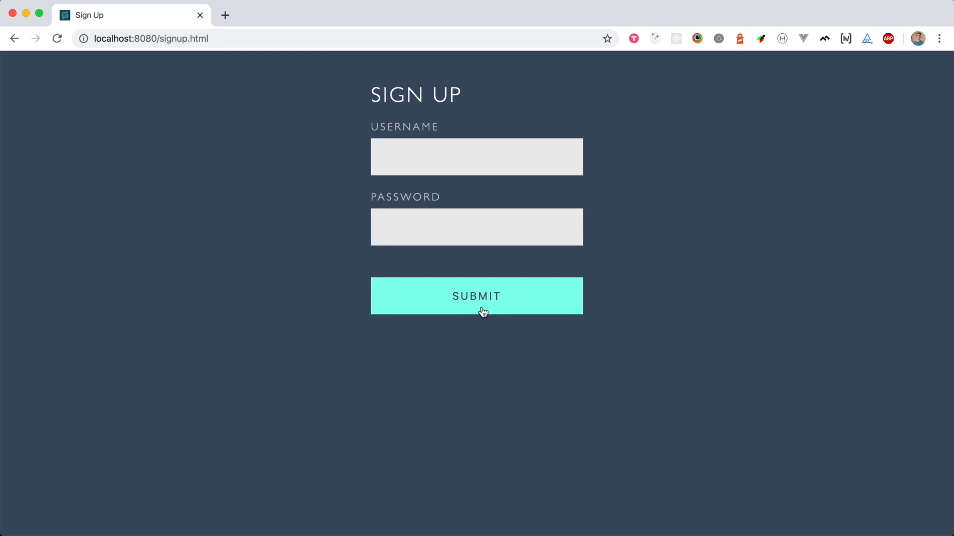
left_click(476, 296)
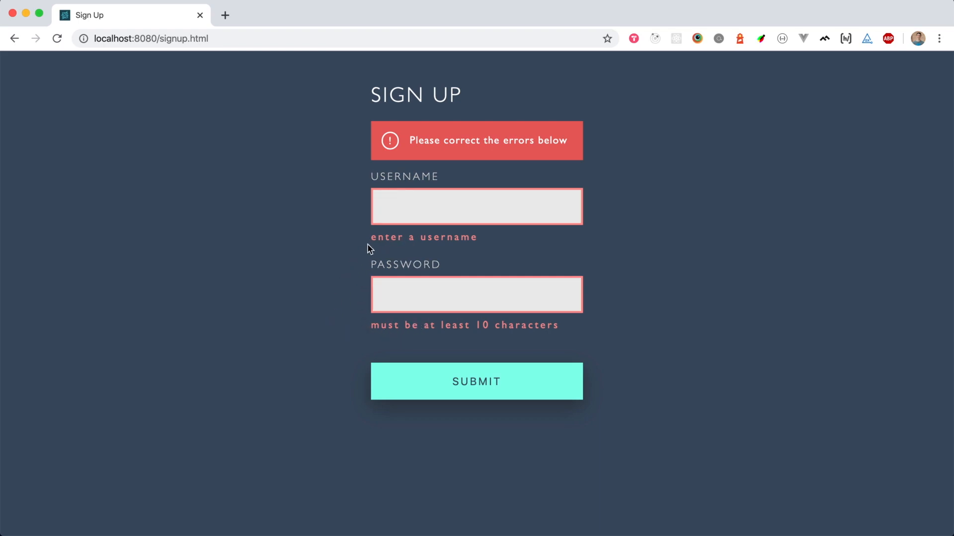
left_click(477, 206)
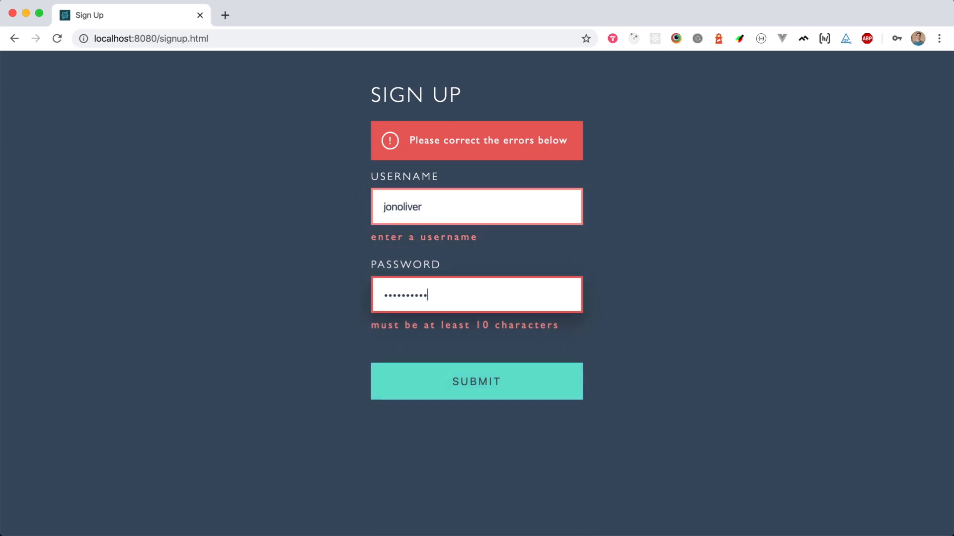
left_click(476, 381)
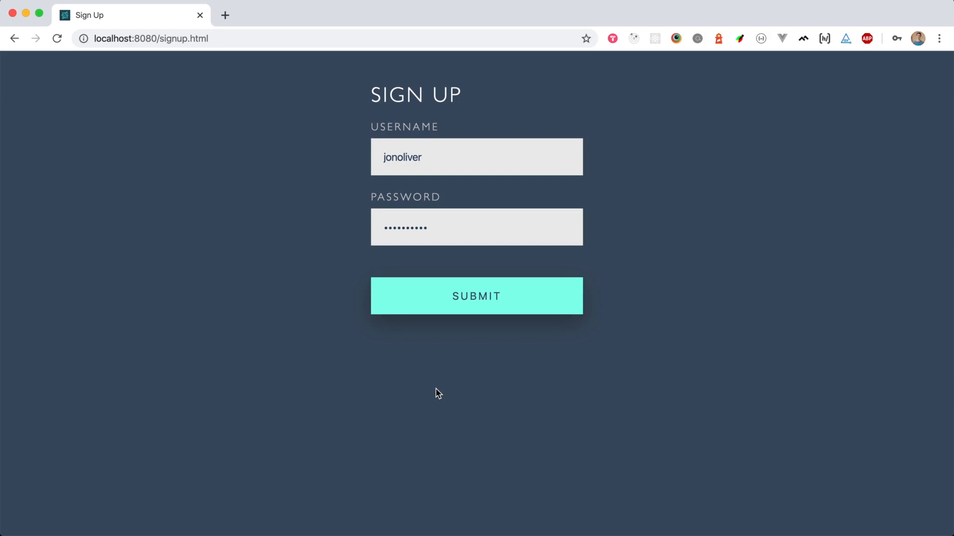
mouse_move(428, 390)
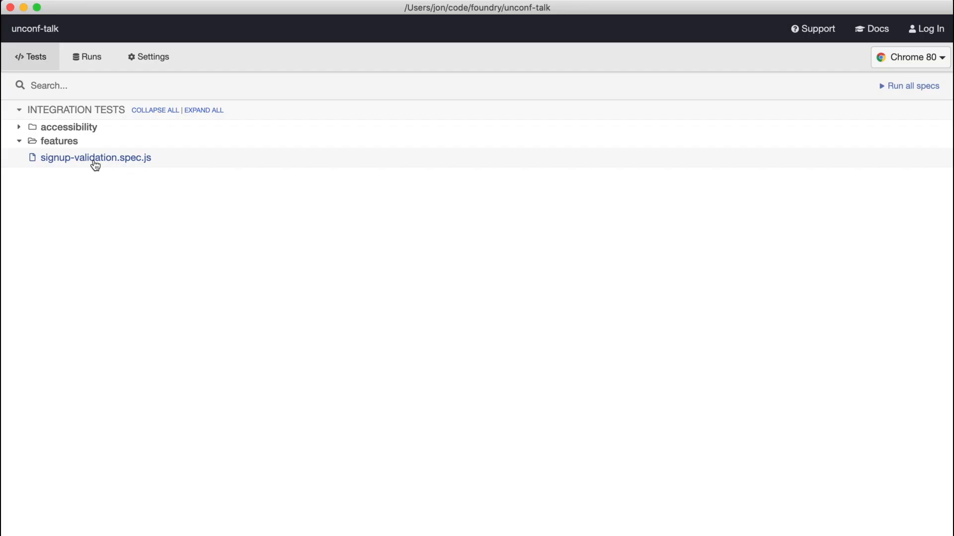
Launch signup-validation.spec.js in Chrome 80 from the Tests list
left_click(96, 158)
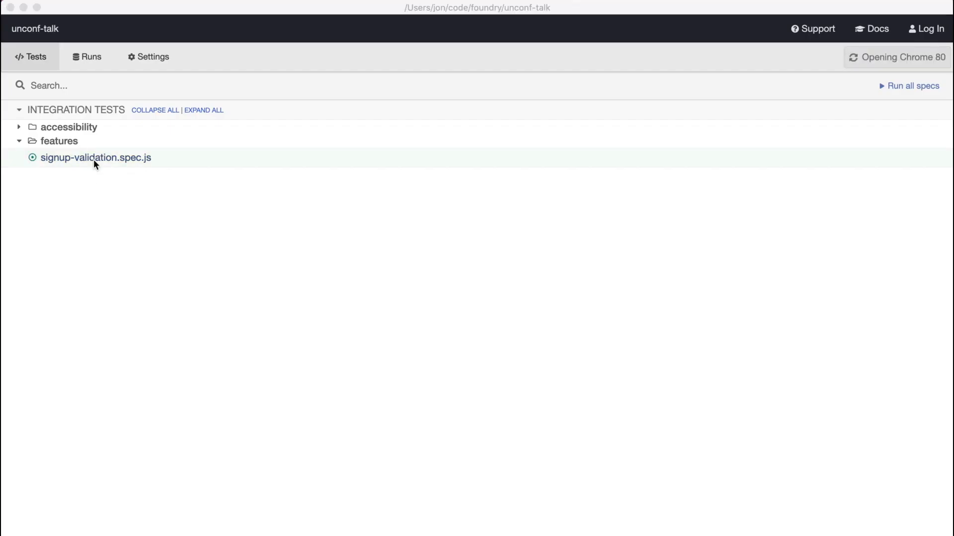
left_click(96, 157)
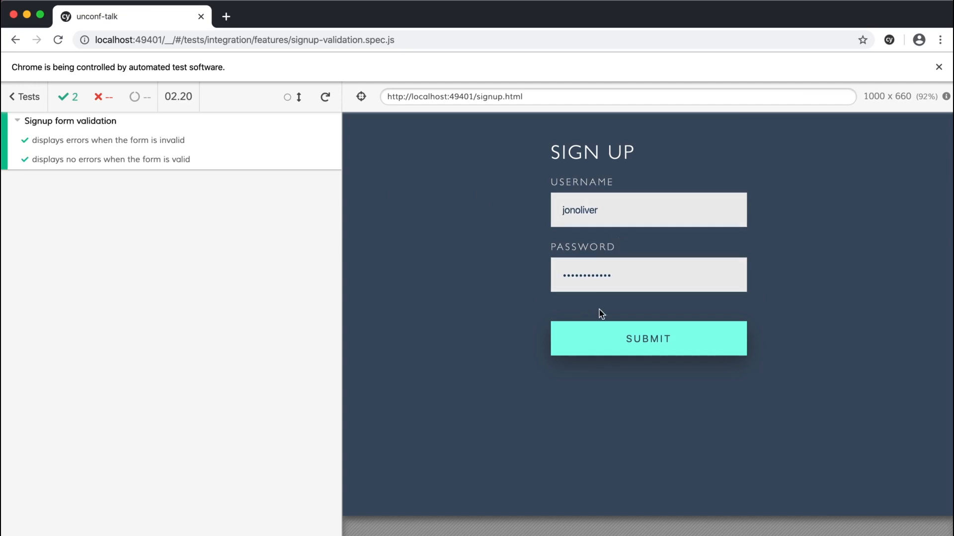
mouse_move(430, 262)
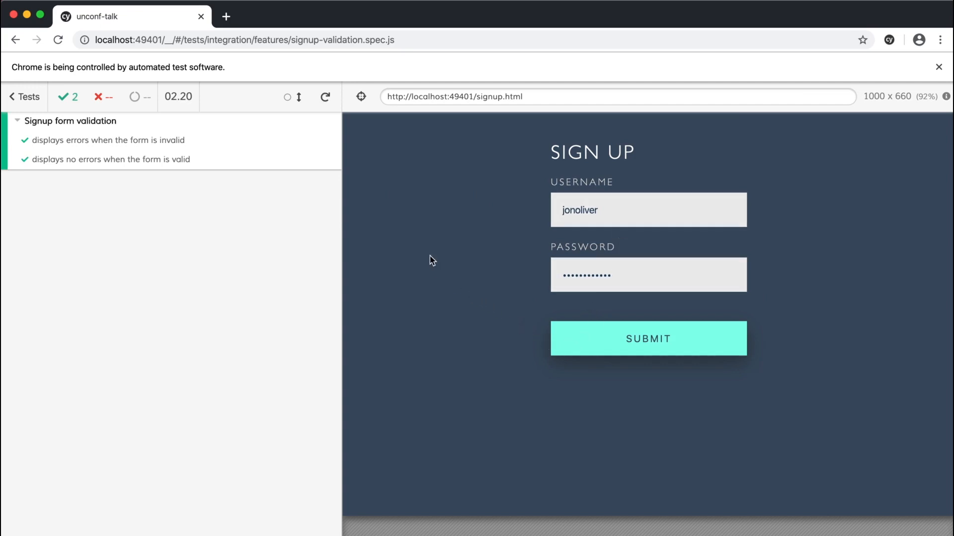
mouse_move(205, 213)
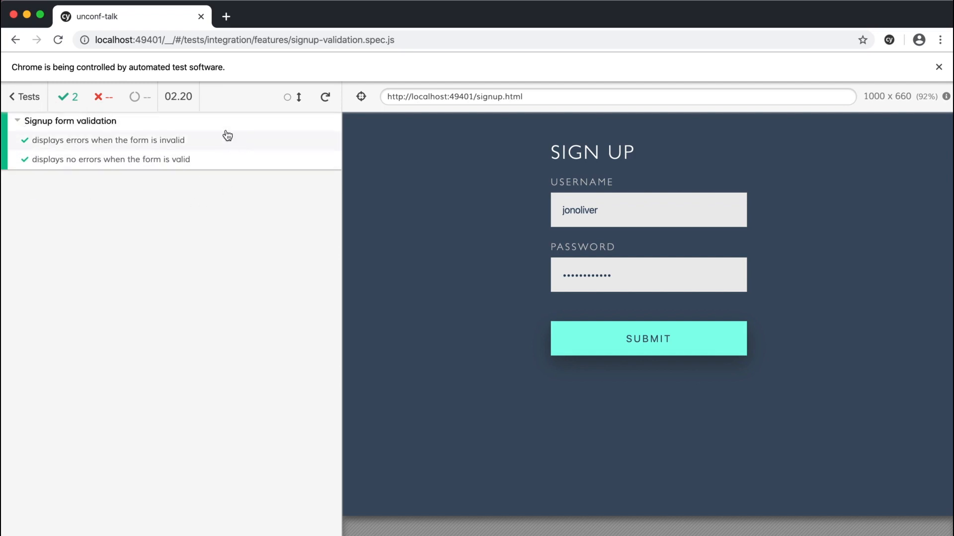
mouse_move(257, 145)
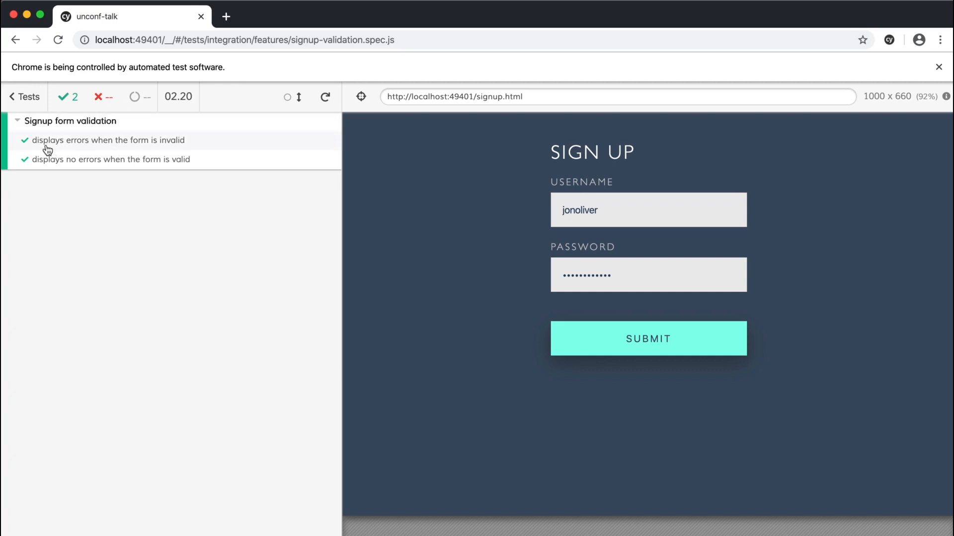
mouse_move(135, 146)
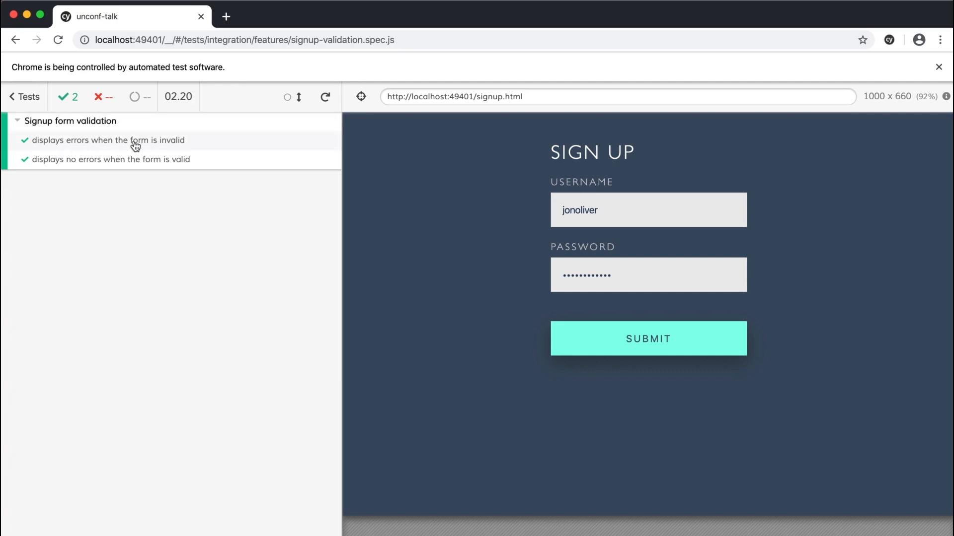
Expand 'displays errors when the form is invalid' and pin the snapshot at its submit click
left_click(108, 140)
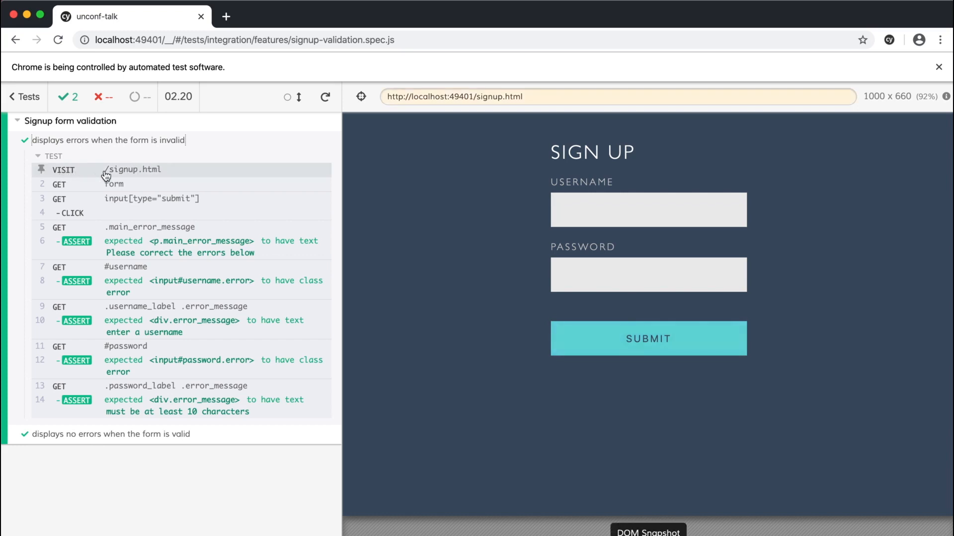
mouse_move(130, 176)
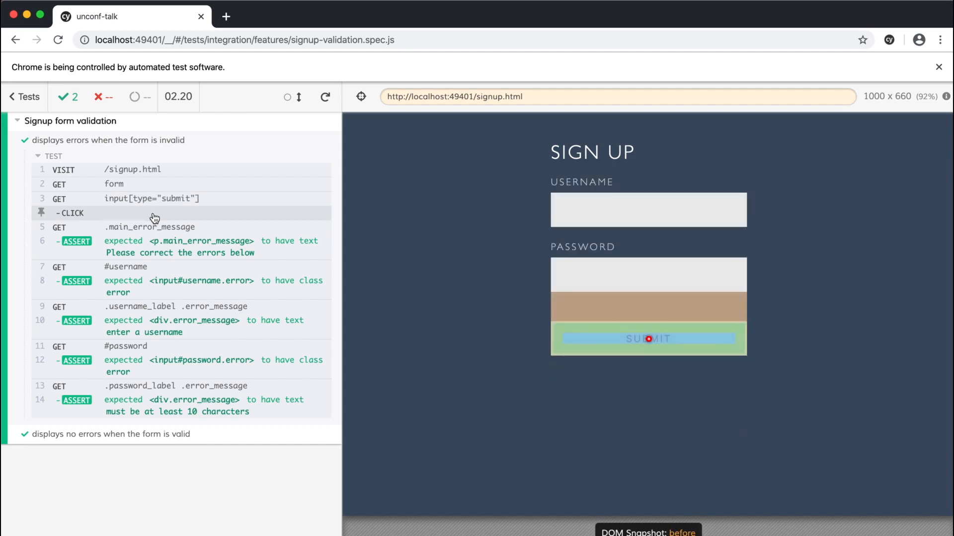
left_click(649, 339)
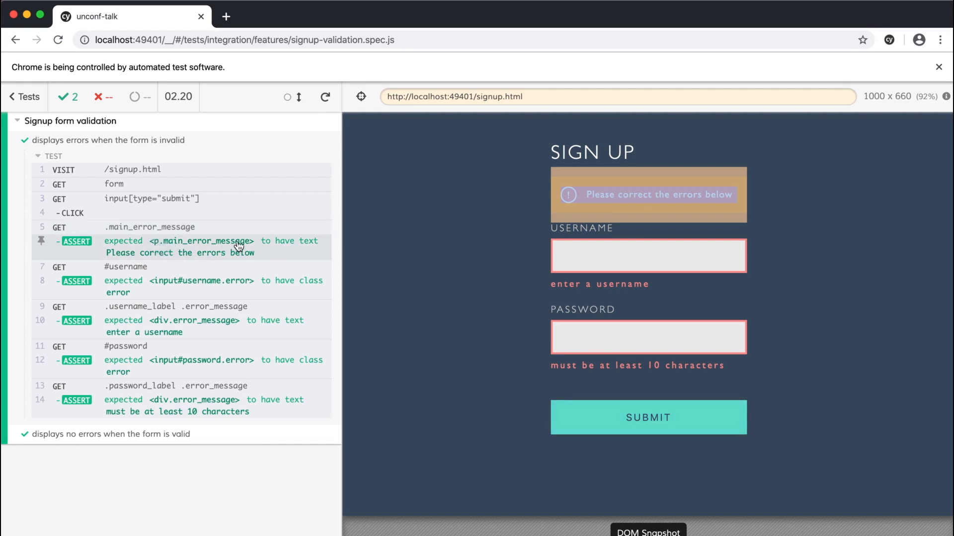
mouse_move(228, 256)
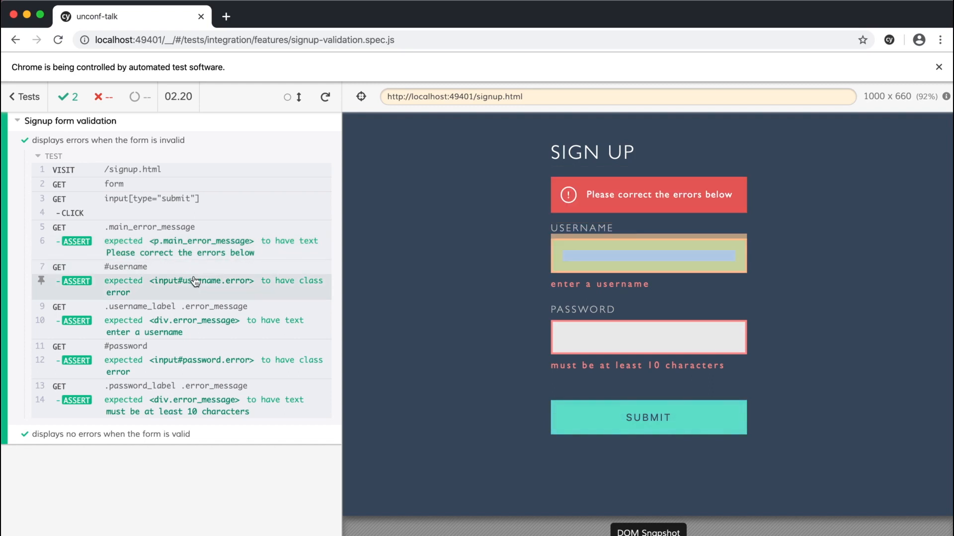
mouse_move(270, 293)
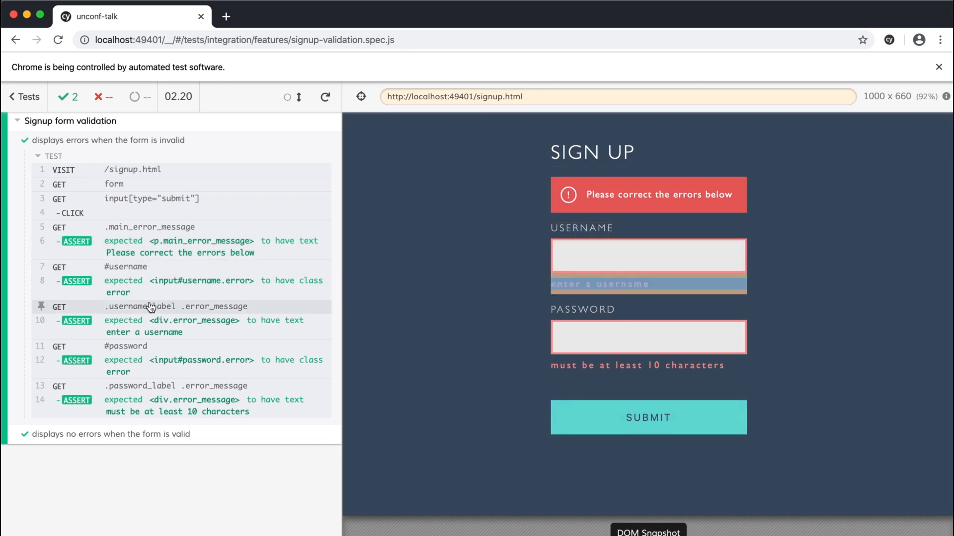
mouse_move(141, 331)
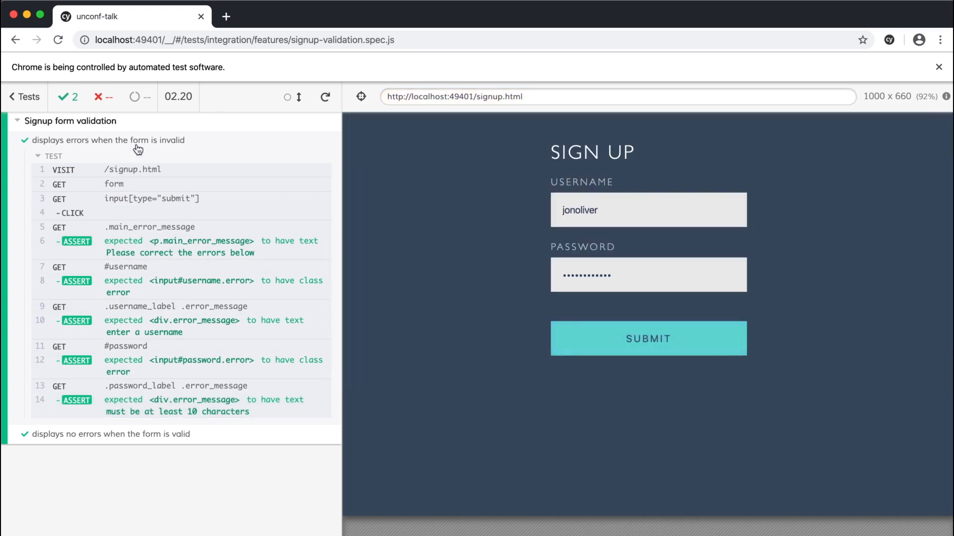
Collapse the invalid-form test and expand 'displays no errors when the form is valid'
left_click(107, 141)
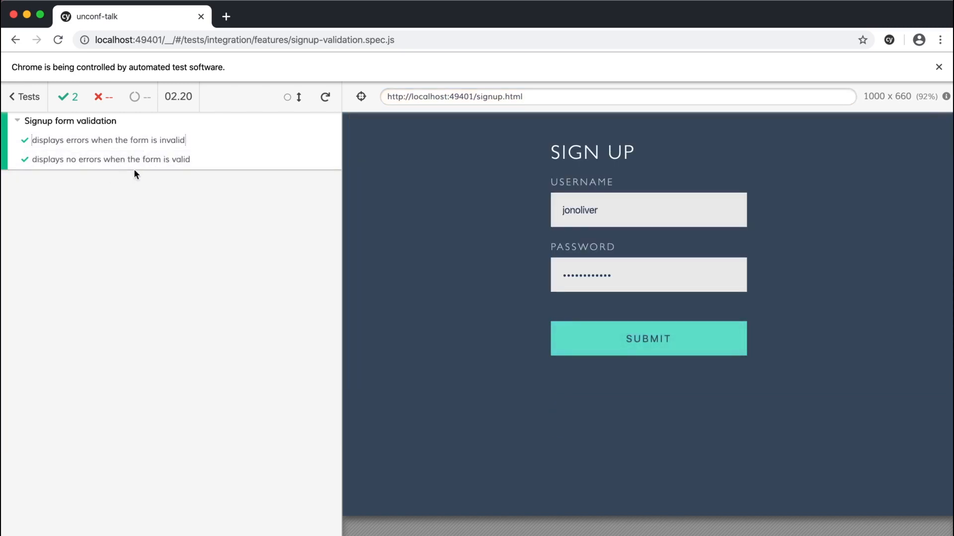
left_click(111, 159)
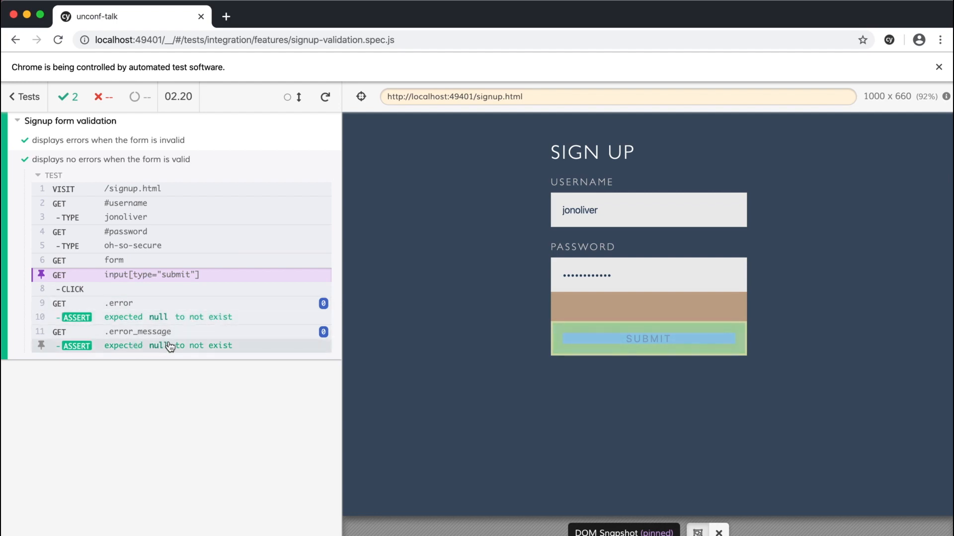
mouse_move(176, 363)
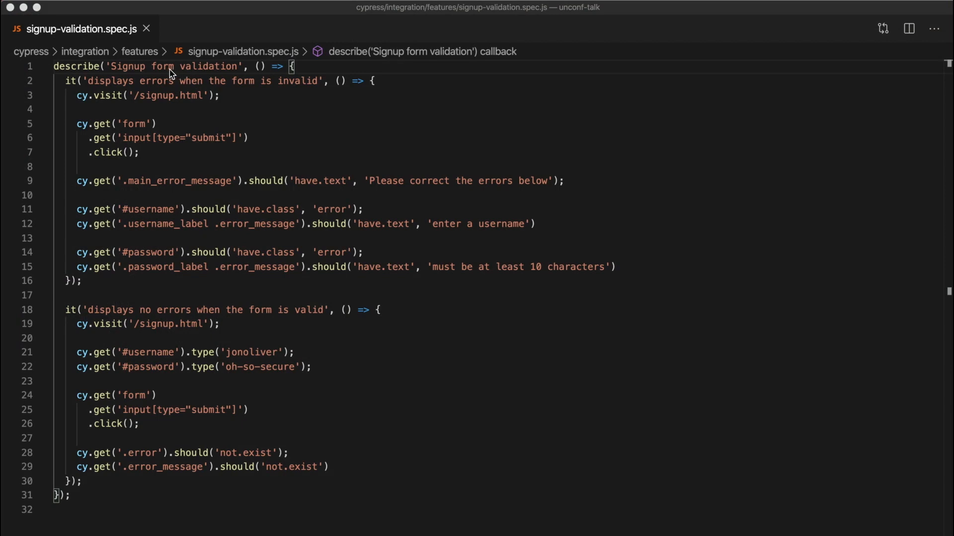
mouse_move(154, 73)
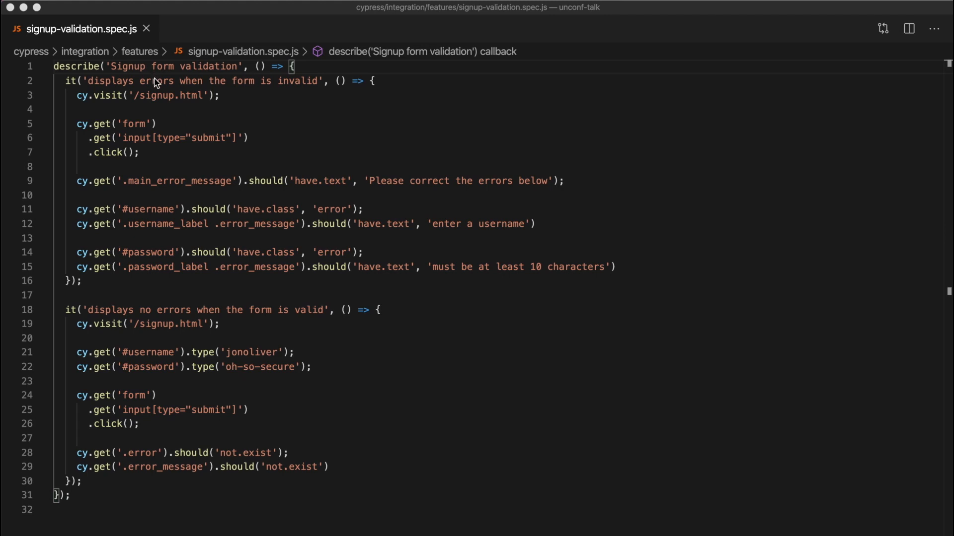
mouse_move(255, 86)
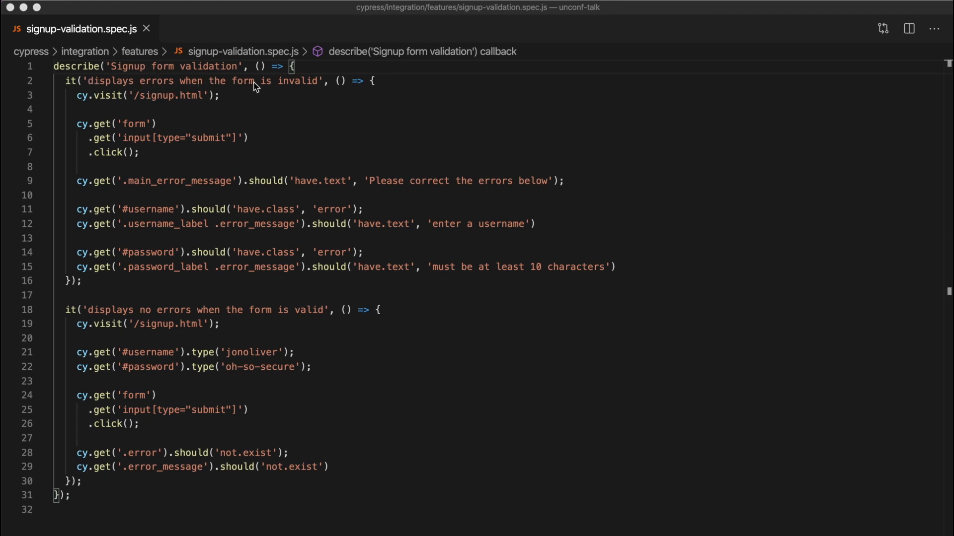
mouse_move(89, 88)
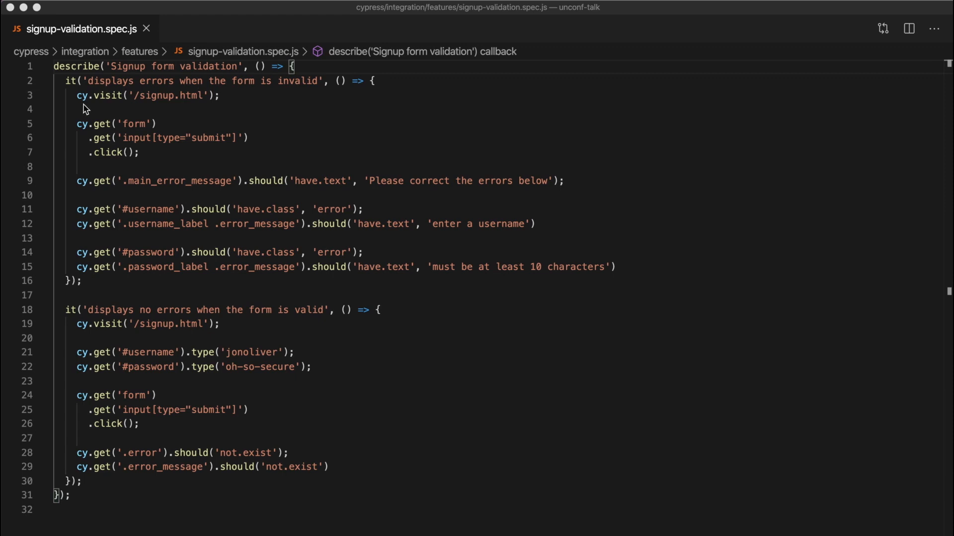
mouse_move(89, 105)
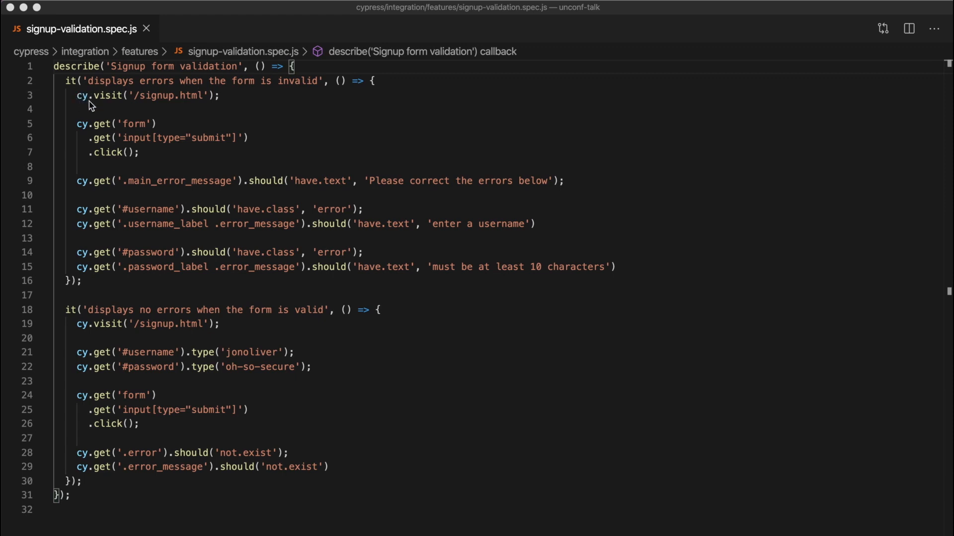
mouse_move(116, 108)
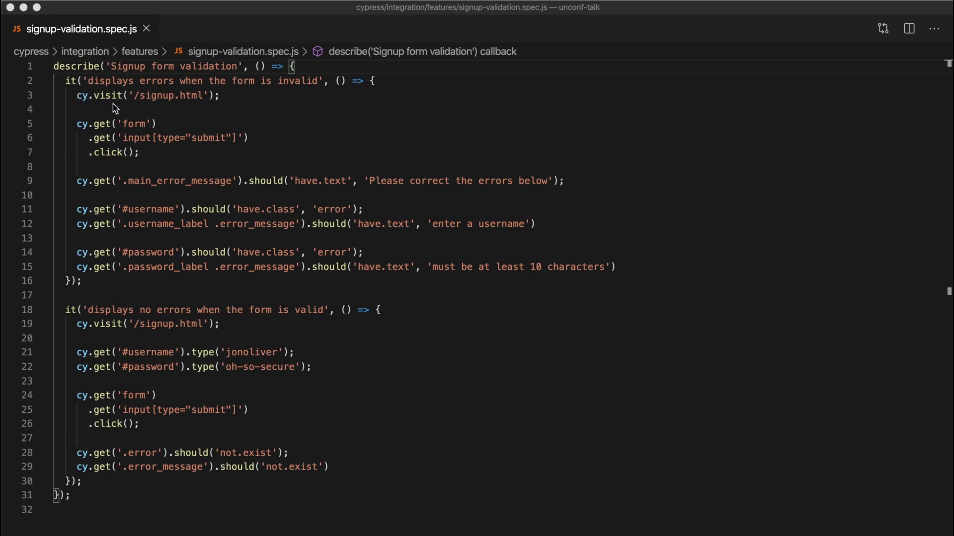
mouse_move(203, 100)
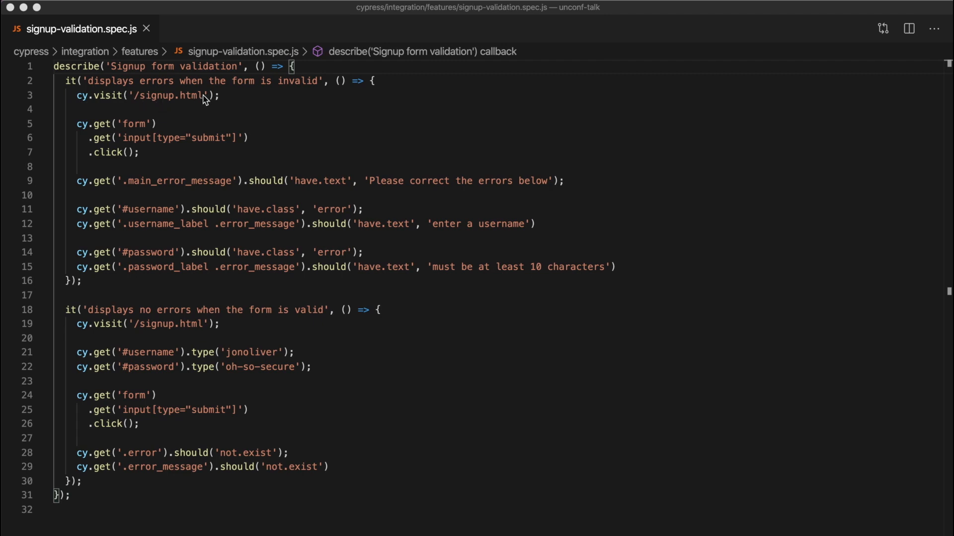
mouse_move(84, 135)
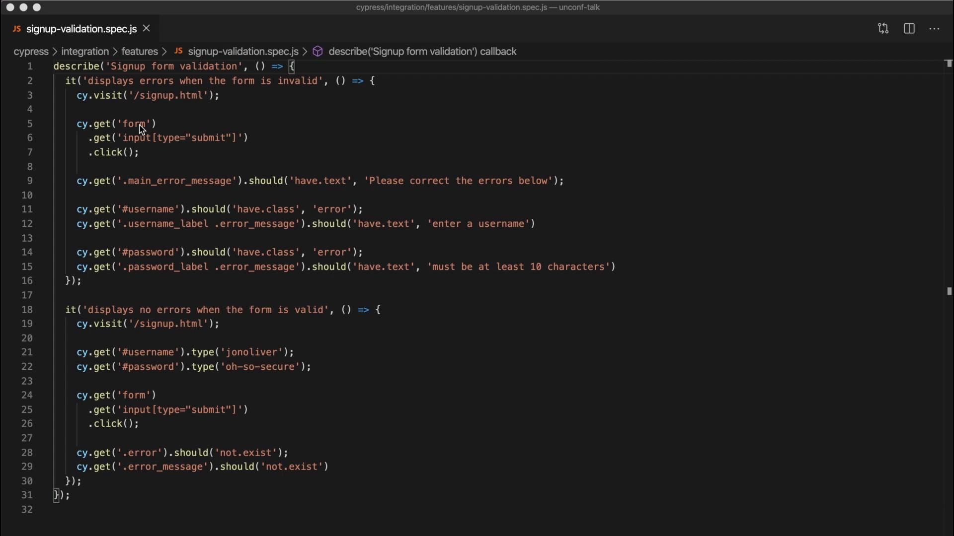
mouse_move(157, 138)
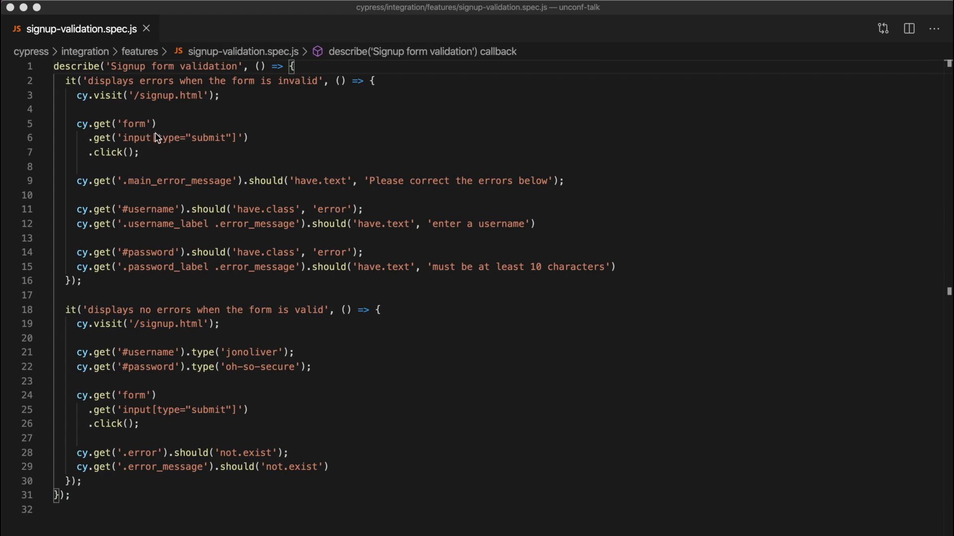
mouse_move(127, 144)
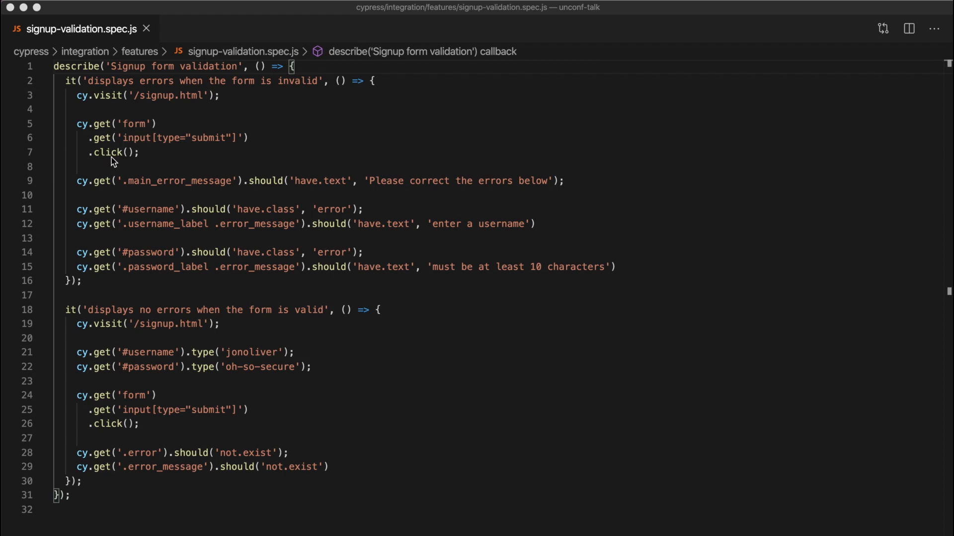
mouse_move(98, 181)
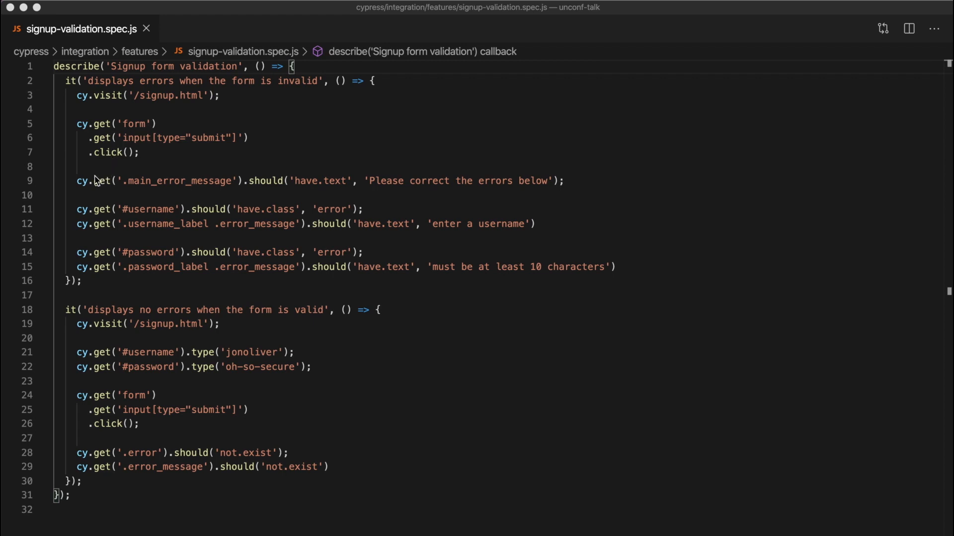
mouse_move(89, 189)
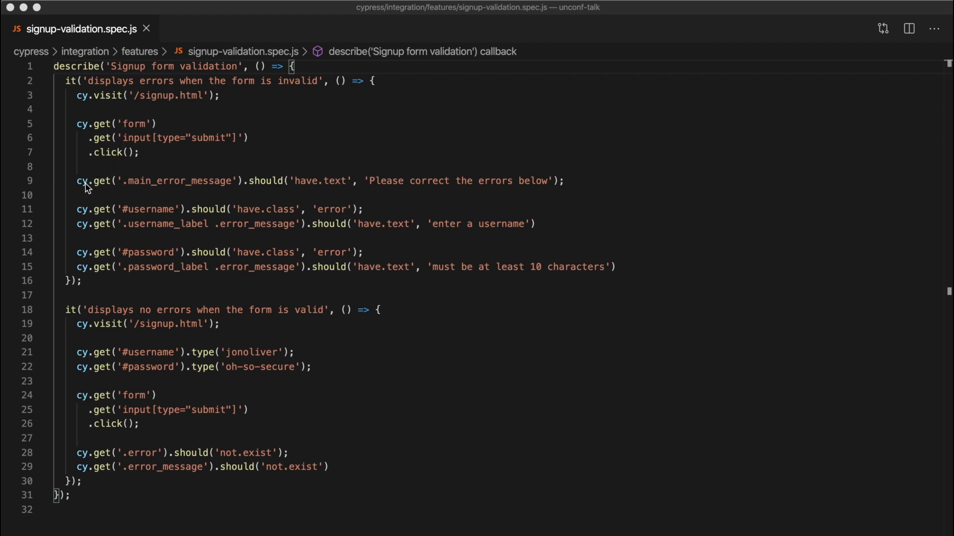
mouse_move(193, 193)
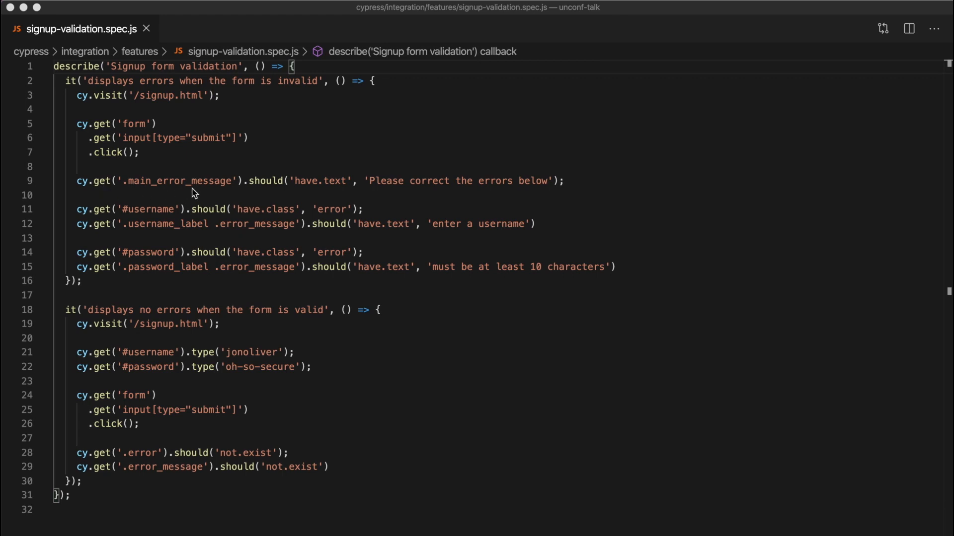
mouse_move(230, 190)
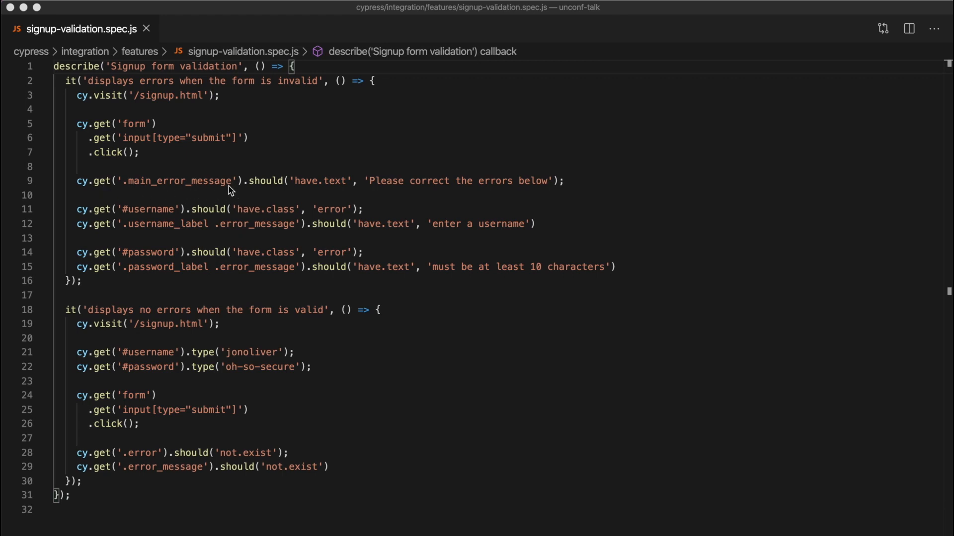
mouse_move(298, 193)
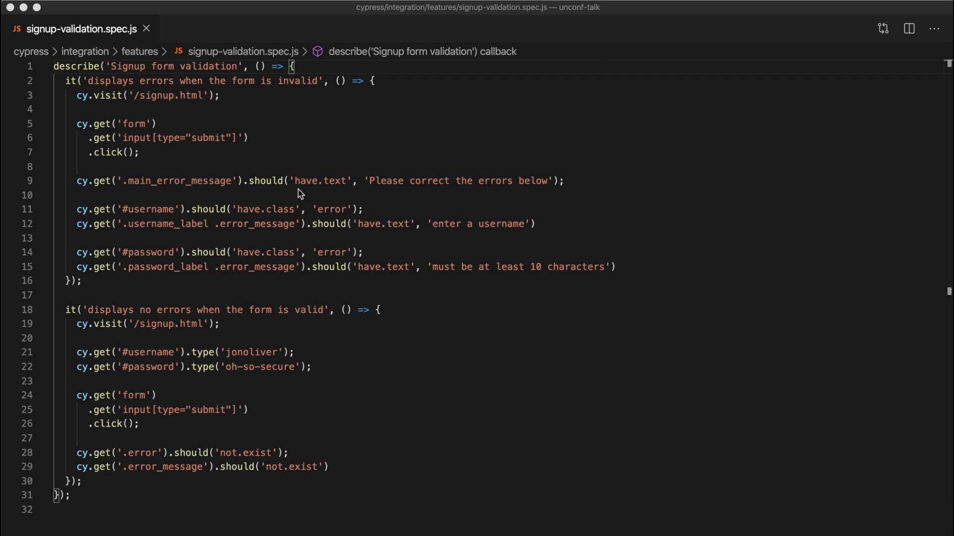
mouse_move(371, 187)
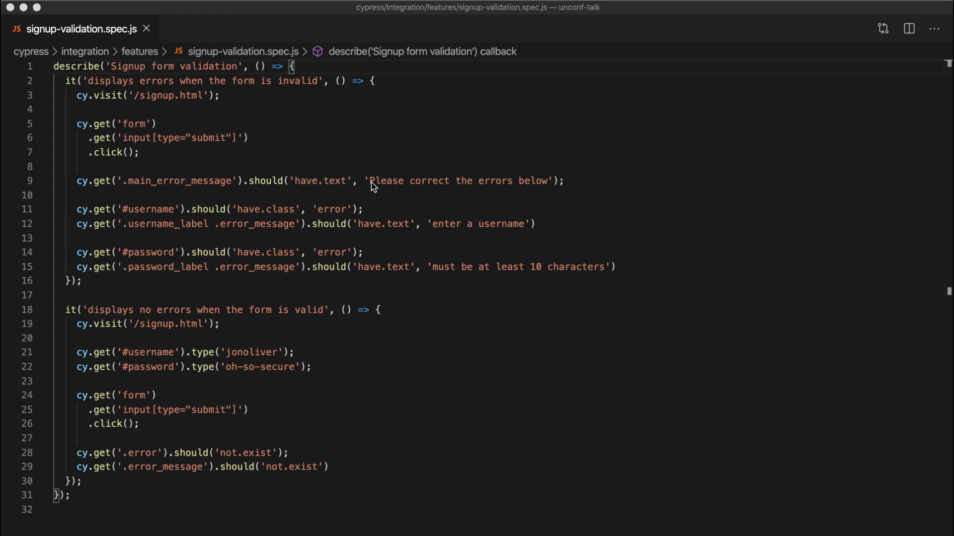
mouse_move(328, 169)
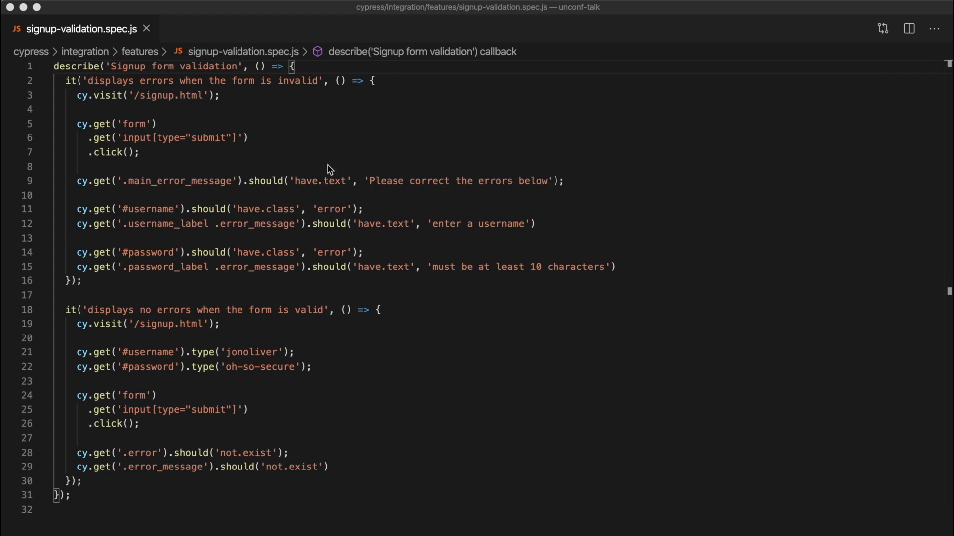
mouse_move(86, 220)
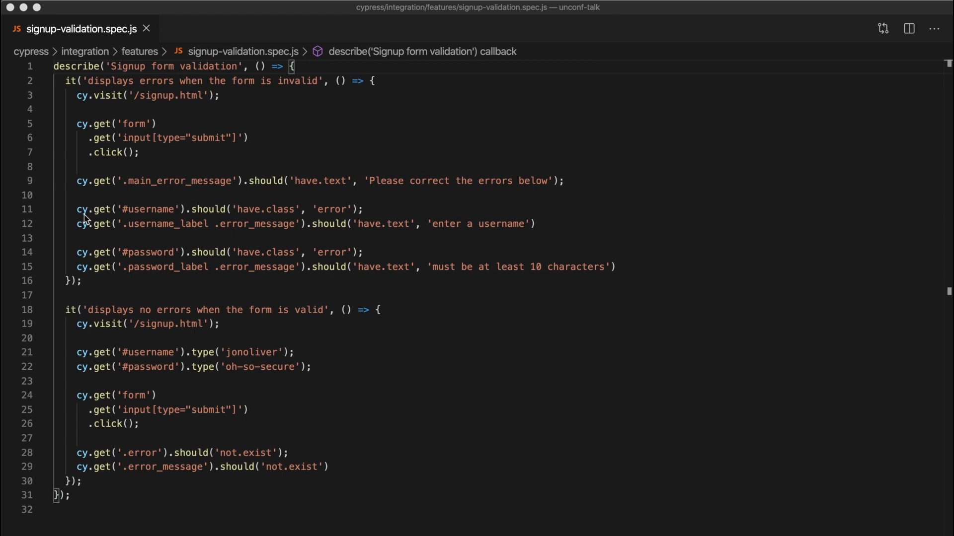
mouse_move(252, 224)
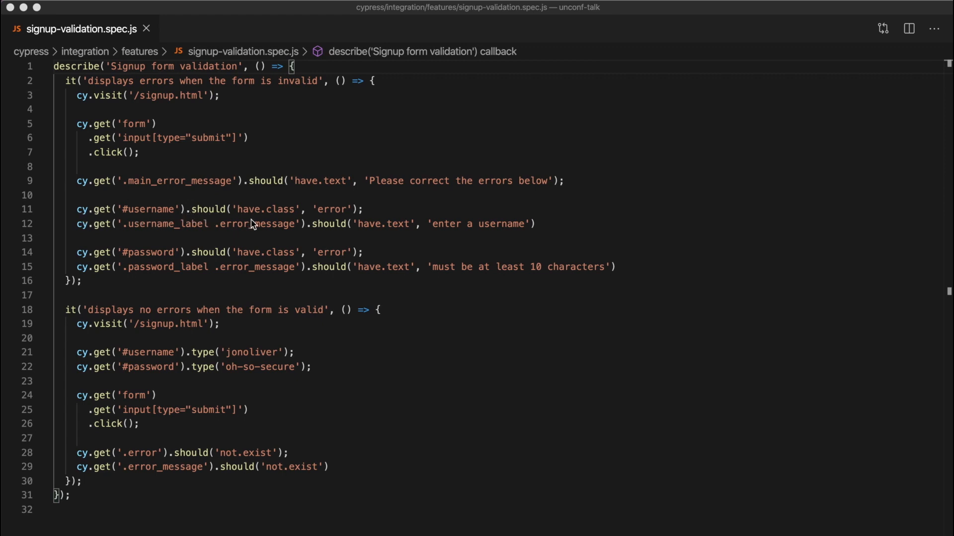
mouse_move(291, 219)
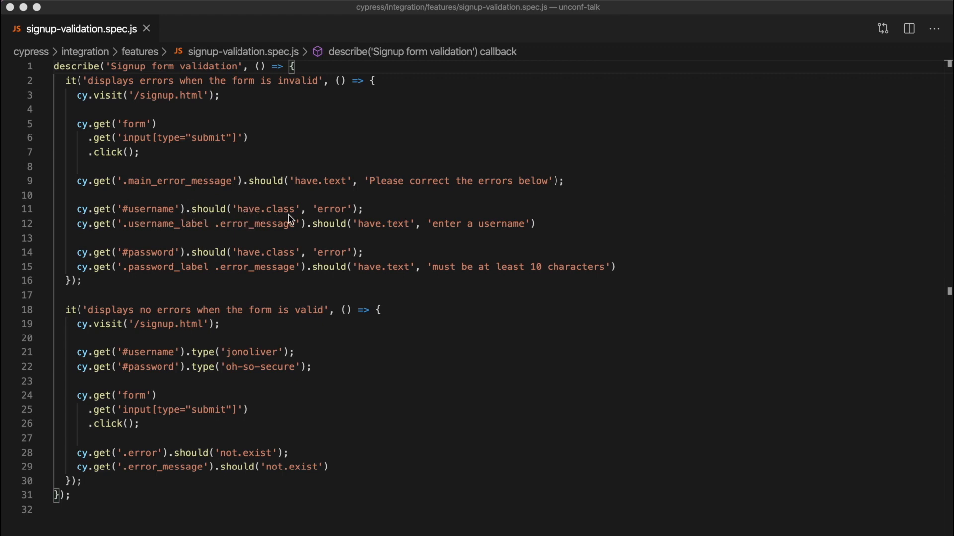
mouse_move(328, 218)
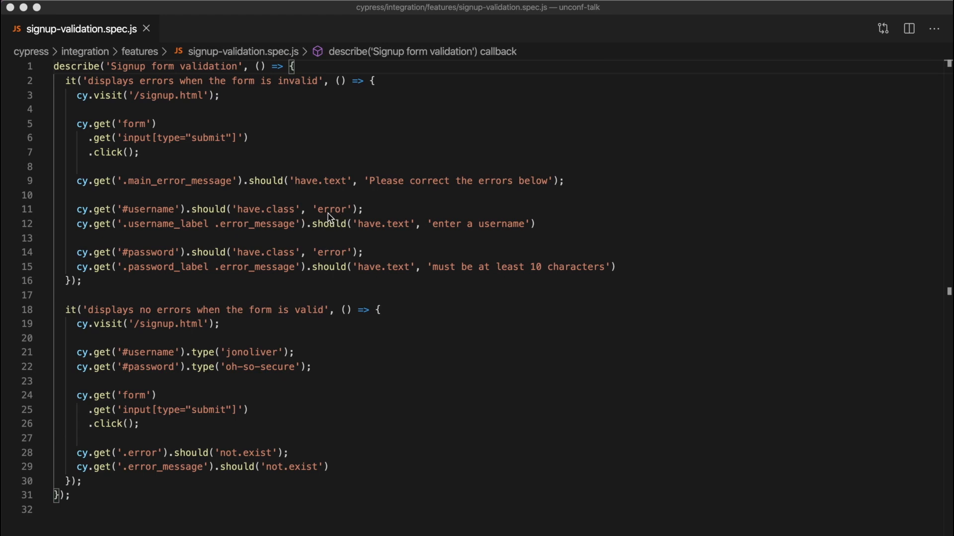
mouse_move(176, 276)
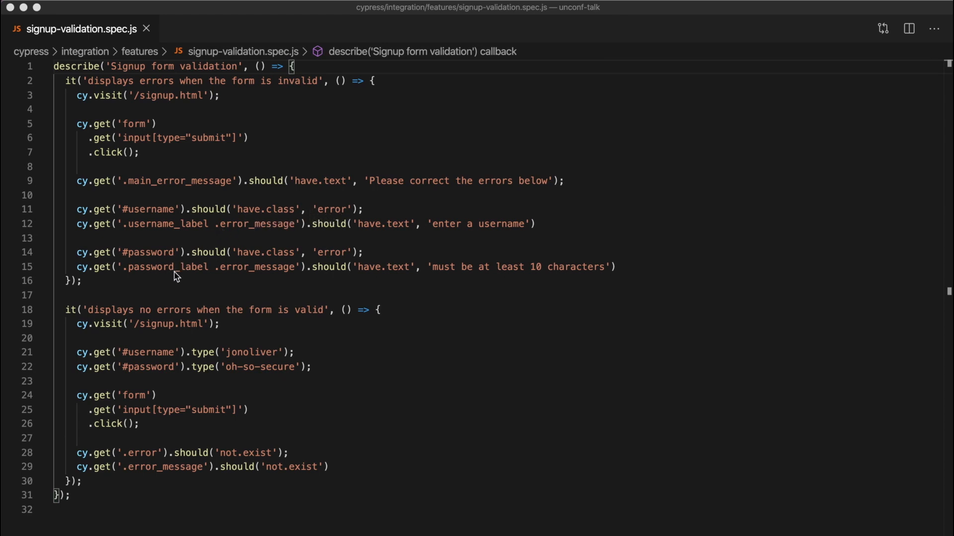
mouse_move(142, 330)
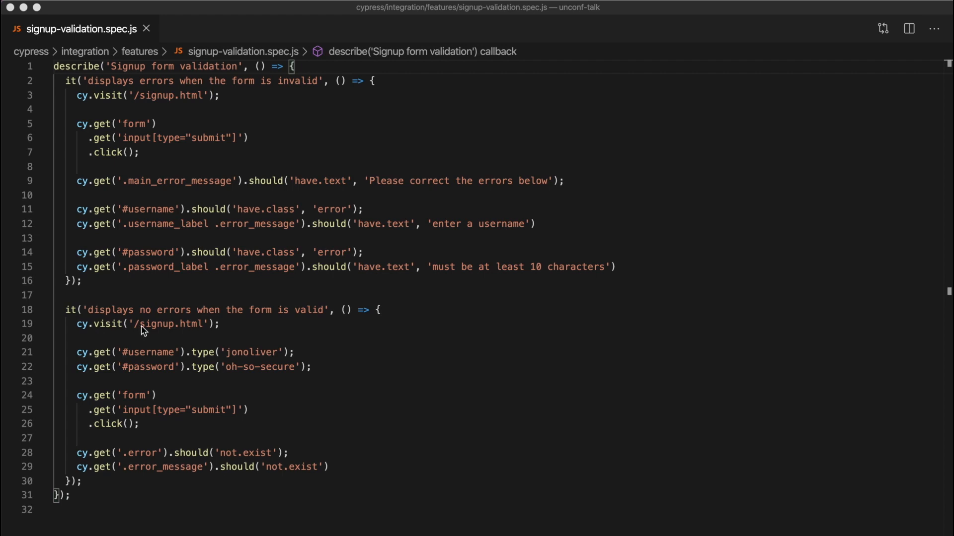
mouse_move(144, 363)
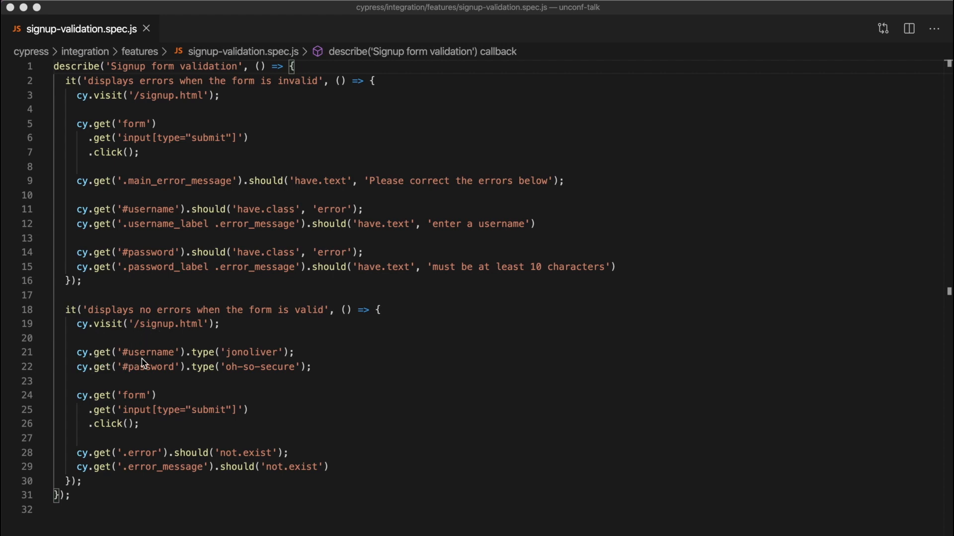
mouse_move(187, 358)
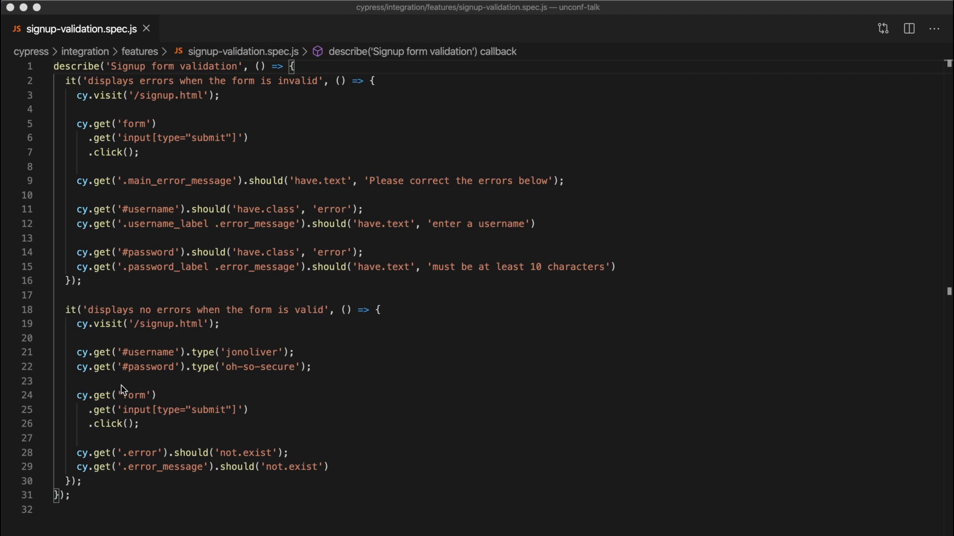
mouse_move(140, 403)
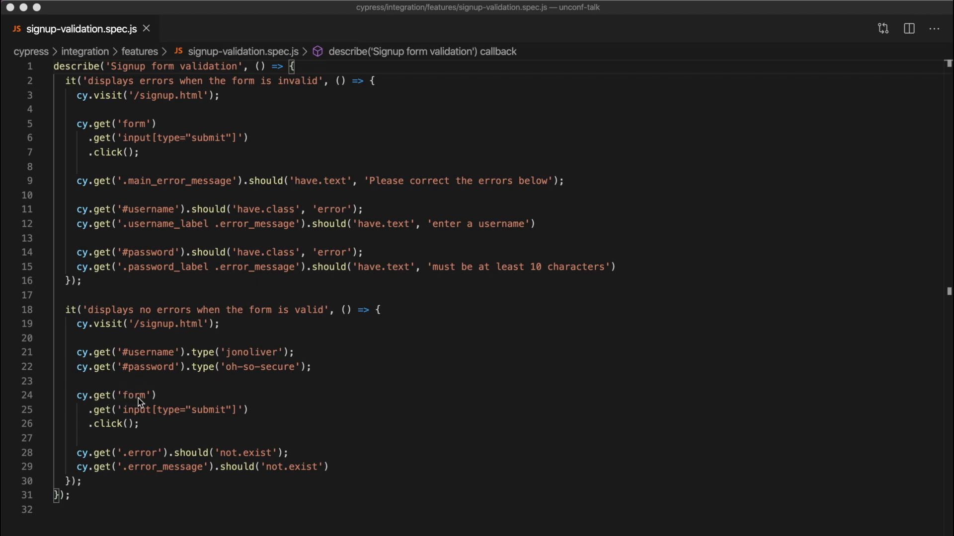
mouse_move(157, 455)
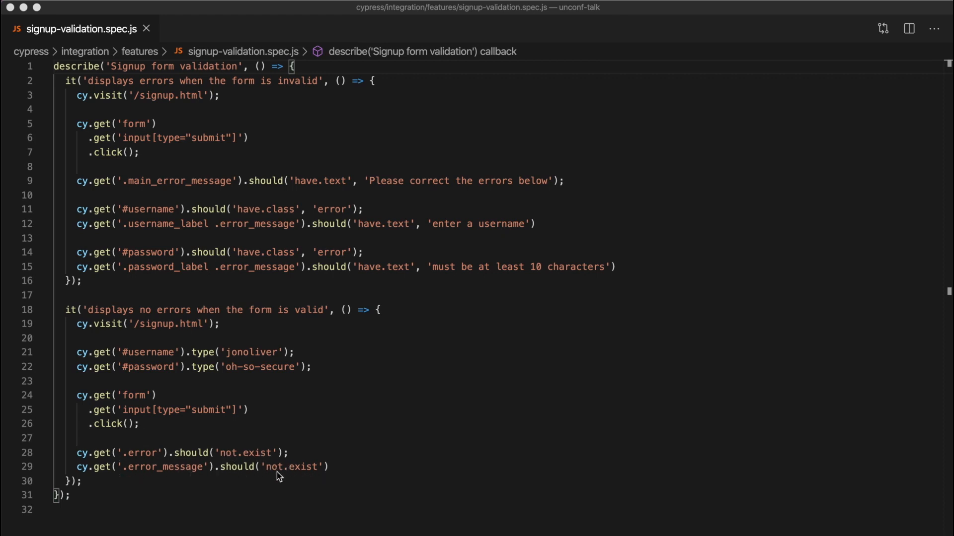
mouse_move(312, 480)
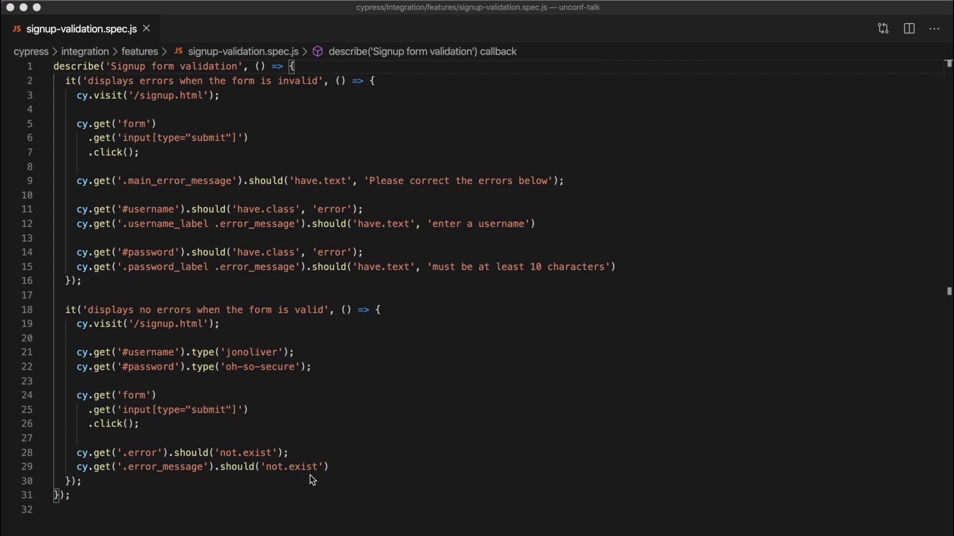